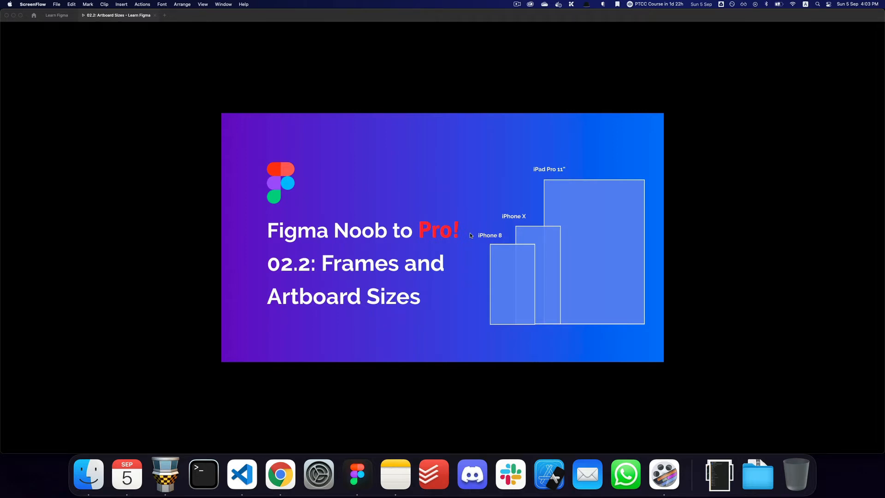
- Switch from the lesson title slide to the browser showing the video comments
{"action": "key", "text": "cmd"}
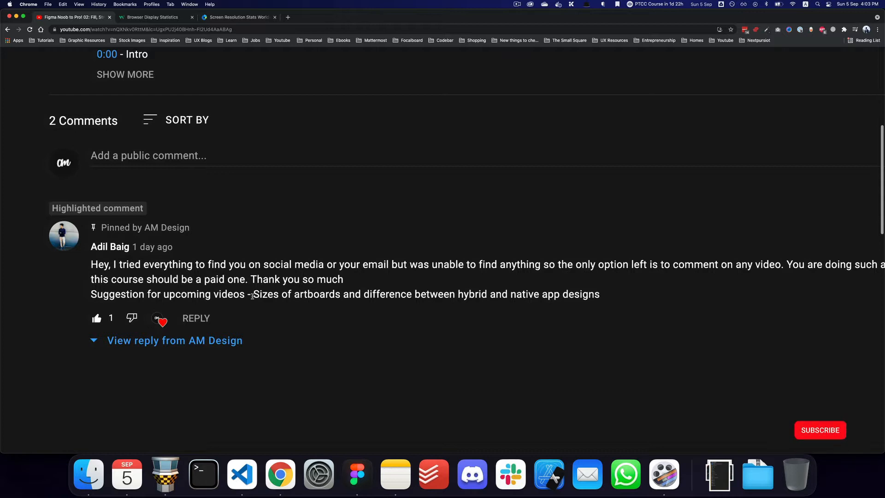
- Leave the YouTube comment about artboard sizes and return to the Figma file
{"action": "left_click", "coordinate": [819, 430]}
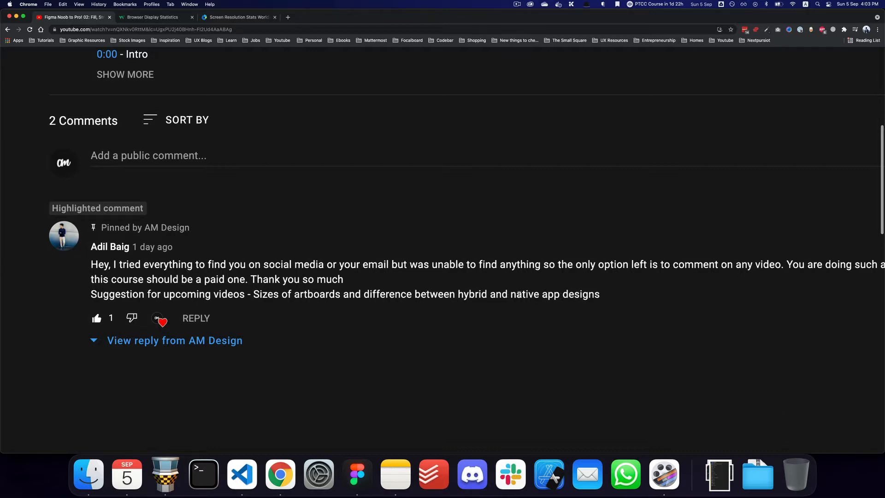
{"action": "key", "text": "cmd+tab"}
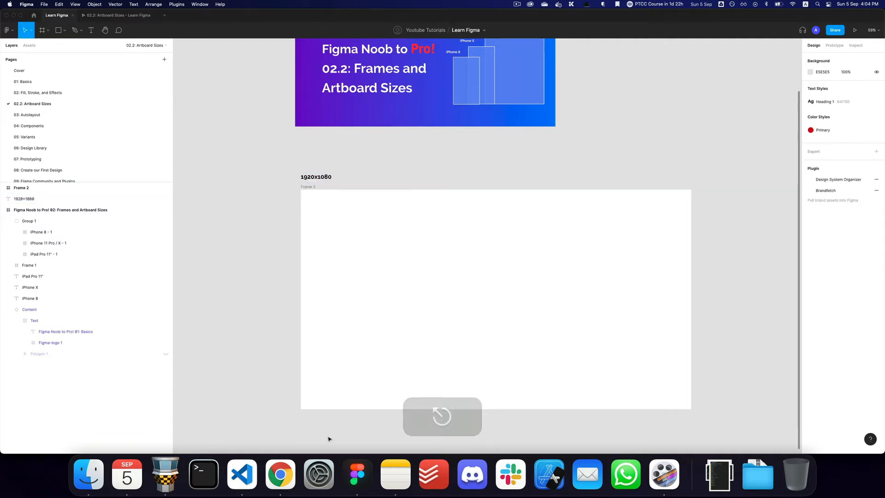
- Bring the browser with the viewer comment back to the front
{"action": "left_click", "coordinate": [280, 473]}
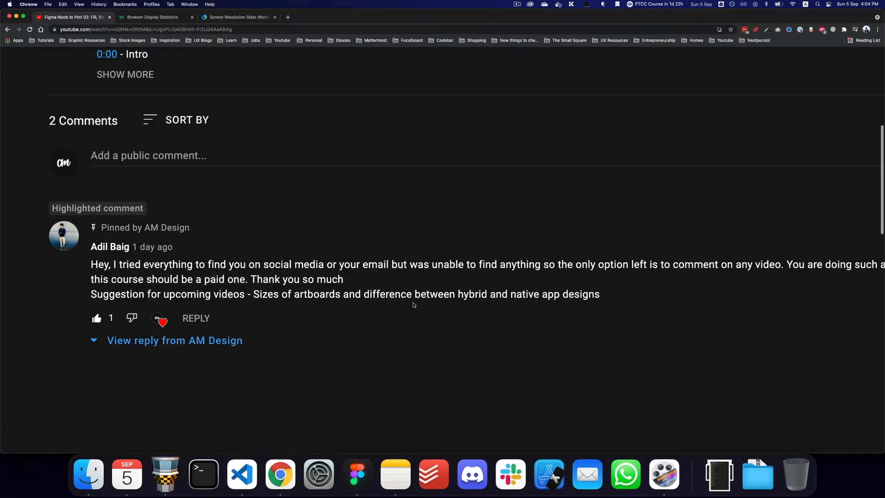
- Show W3Schools' Screen Resolution Statistics and highlight the 1920x1080 and 1366x768 2021 shares
{"action": "left_click", "coordinate": [152, 17]}
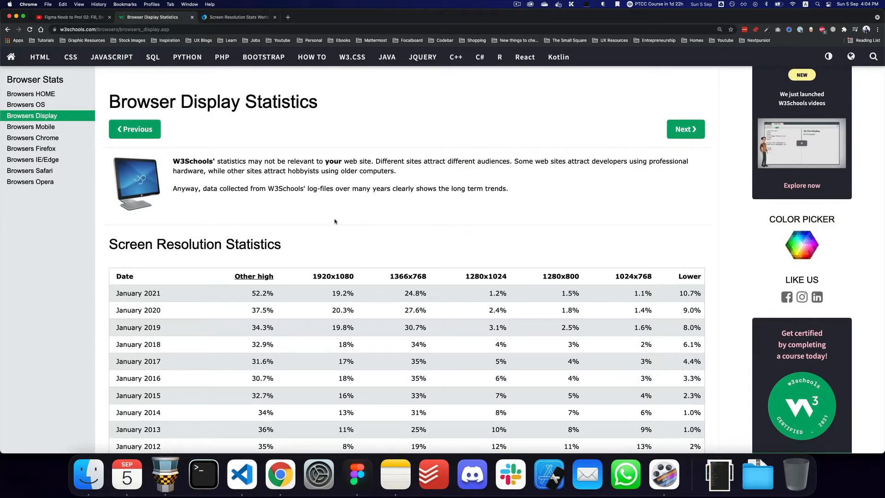
{"action": "scroll", "scroll_direction": "down", "scroll_amount": 3}
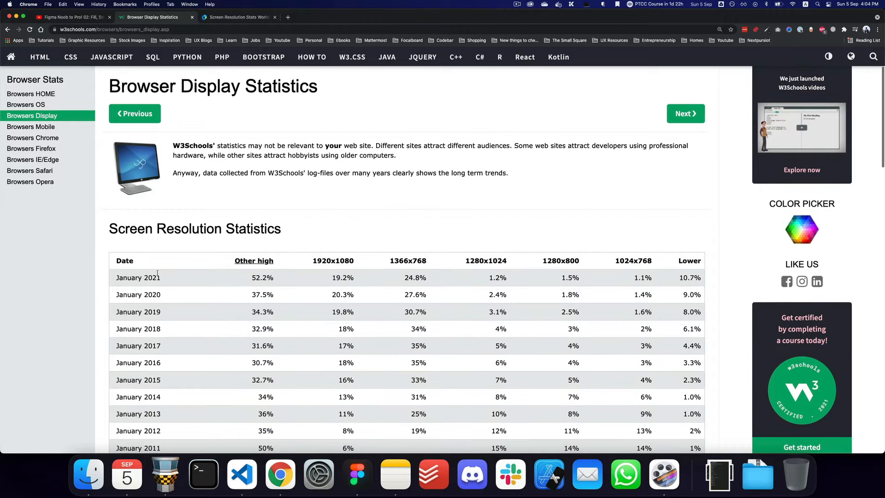
{"action": "mouse_move", "coordinate": [232, 277]}
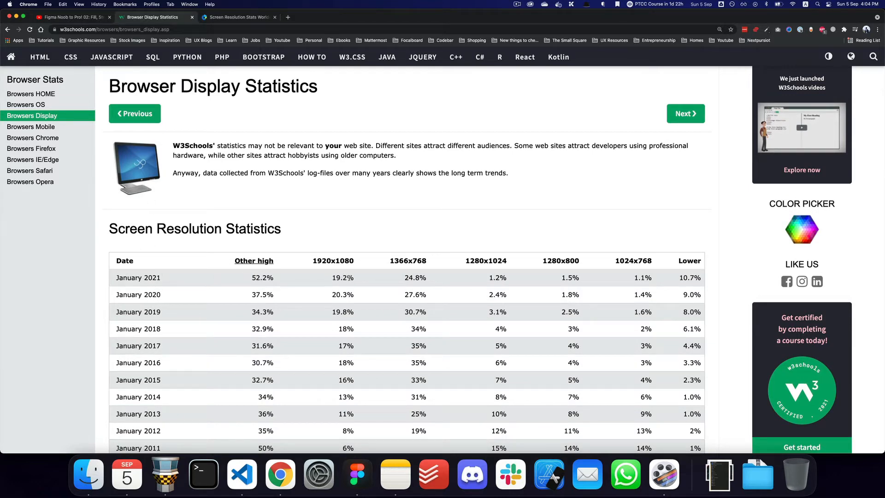
{"action": "double_click", "coordinate": [342, 277]}
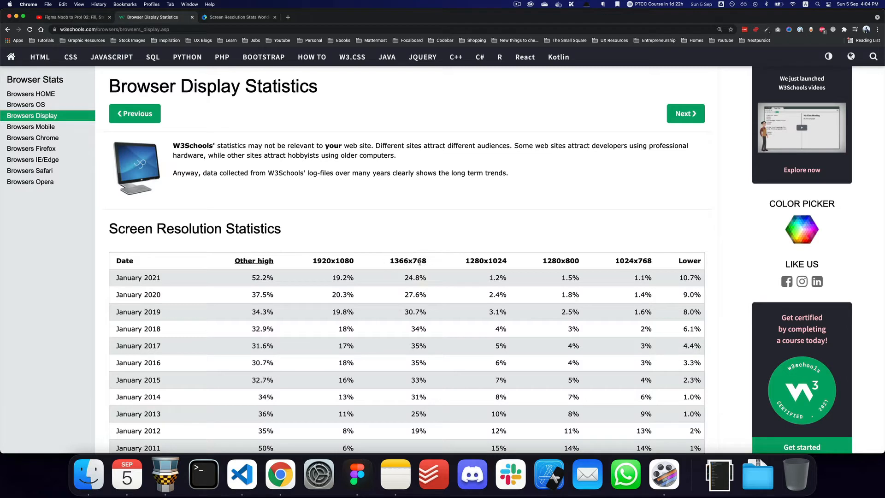
{"action": "double_click", "coordinate": [414, 277]}
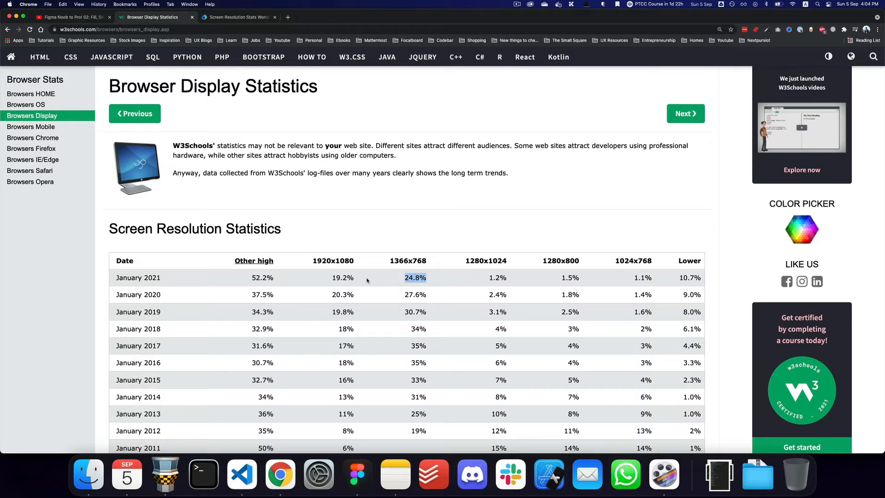
{"action": "mouse_move", "coordinate": [377, 278]}
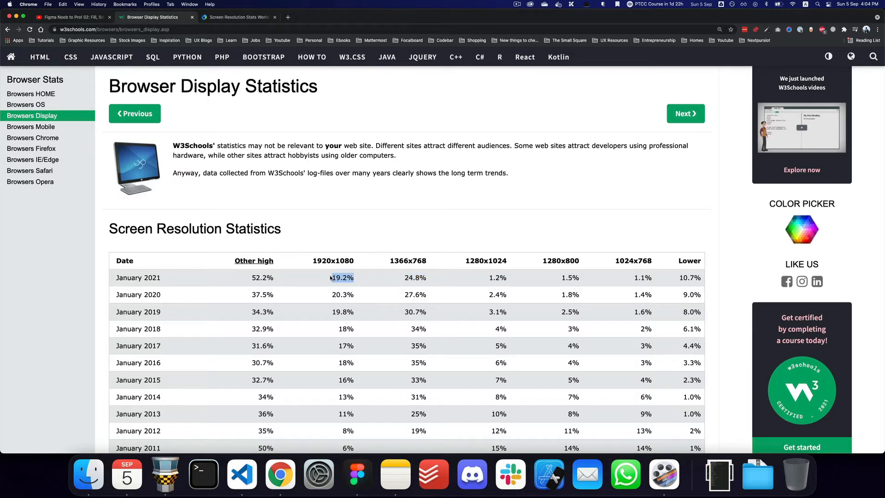
- Clear the highlighted 1366x768 values in the statistics table
{"action": "left_click", "coordinate": [356, 474]}
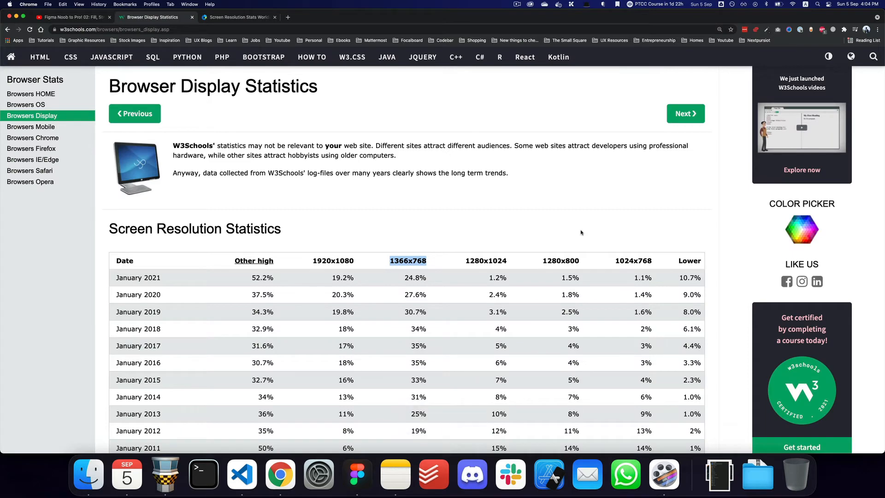
{"action": "left_click", "coordinate": [356, 473]}
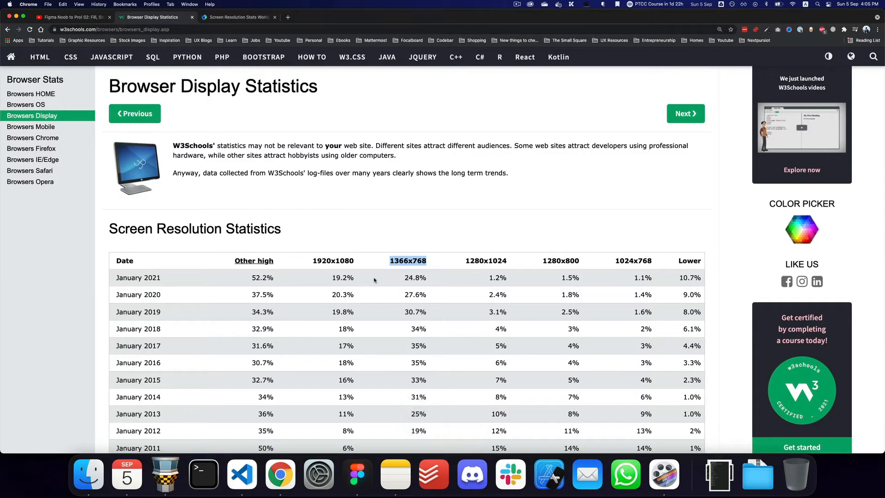
{"action": "left_click", "coordinate": [356, 474]}
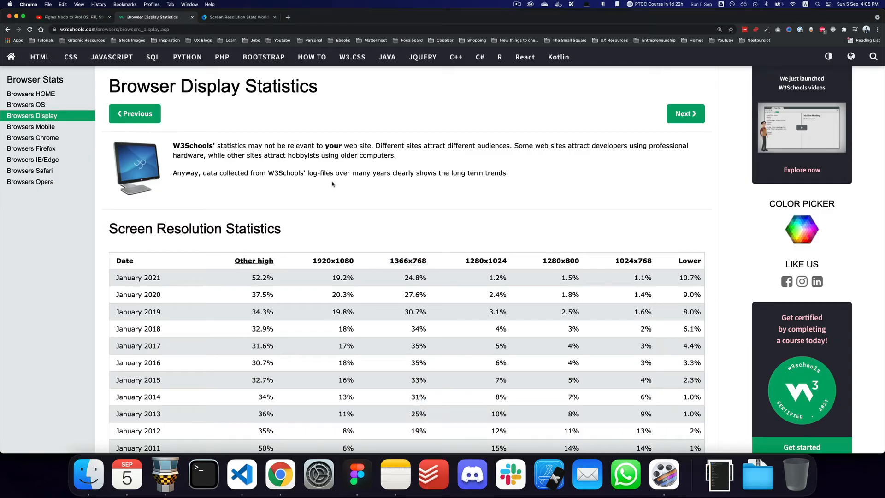
- Show StatCounter's worldwide resolution chart and hide the 1920x1080 trend line
{"action": "left_click", "coordinate": [237, 16]}
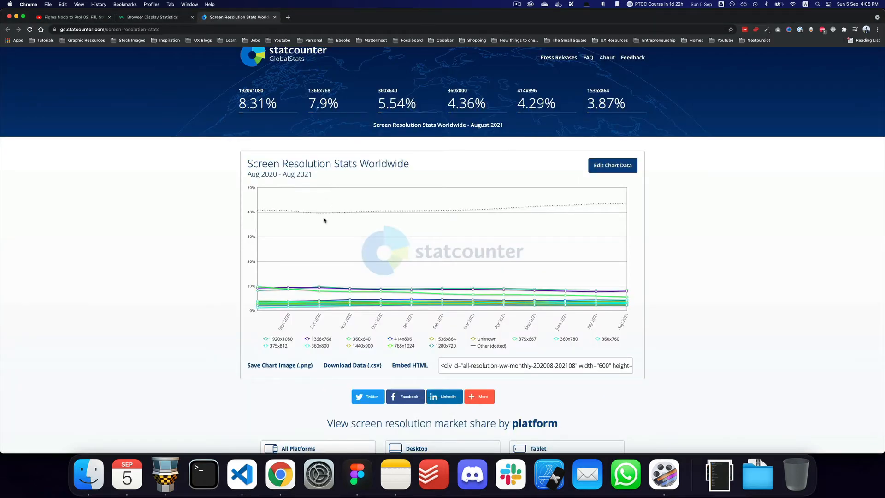
{"action": "mouse_move", "coordinate": [303, 265]}
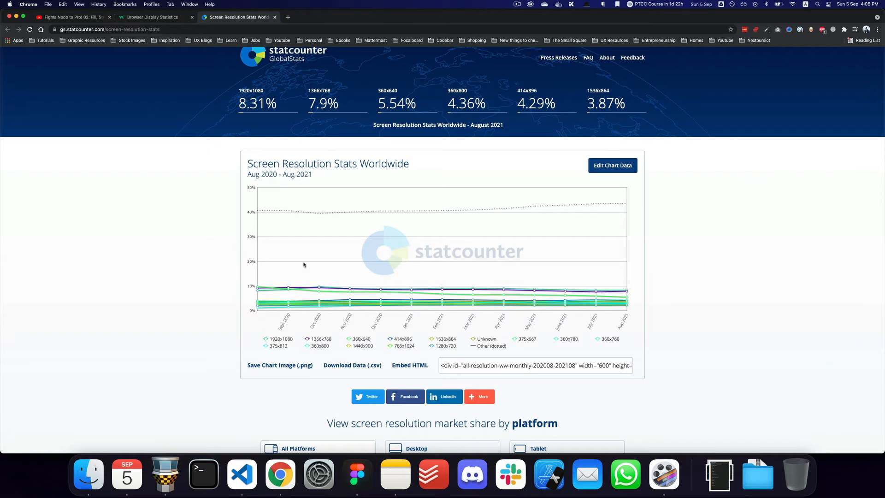
{"action": "mouse_move", "coordinate": [283, 342]}
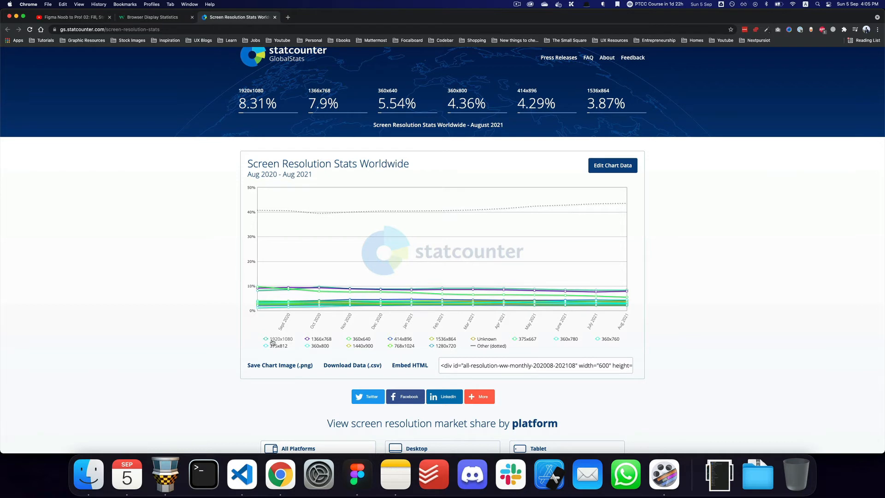
{"action": "left_click", "coordinate": [280, 338]}
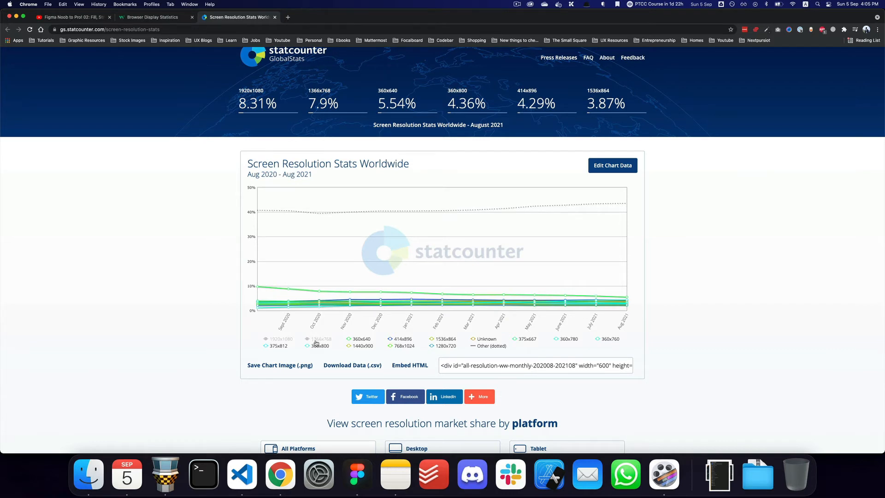
{"action": "mouse_move", "coordinate": [284, 289]}
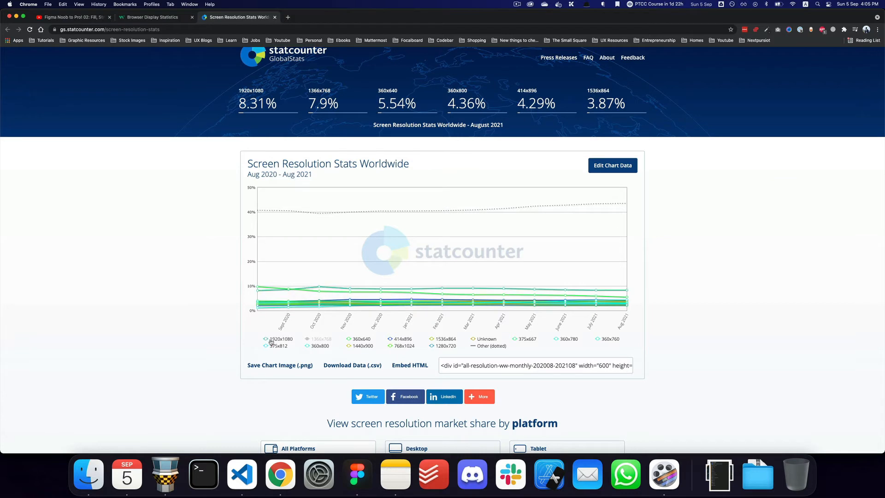
{"action": "mouse_move", "coordinate": [303, 343]}
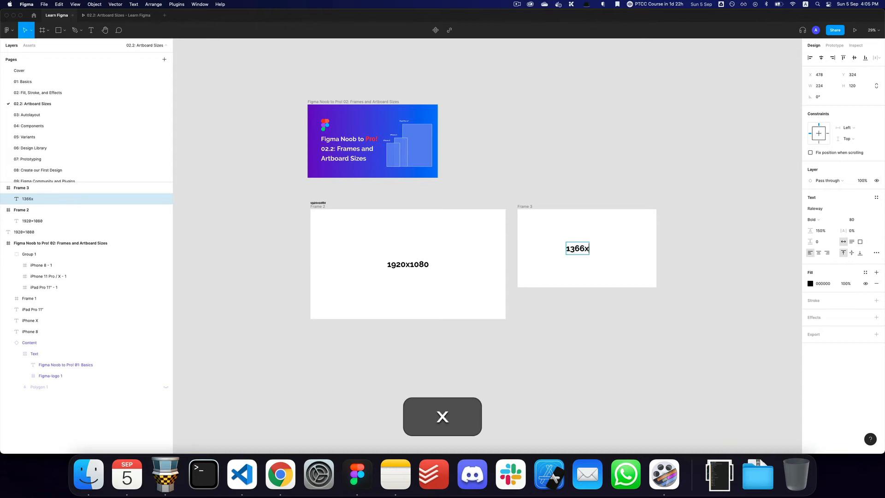
- Finish the 1366x768 frame label and clear the canvas selection
{"action": "type", "text": "768"}
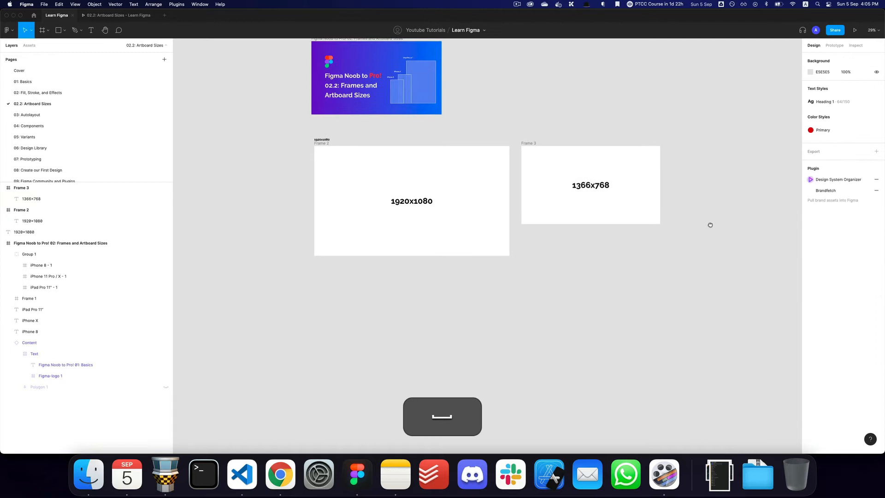
{"action": "left_click", "coordinate": [322, 143]}
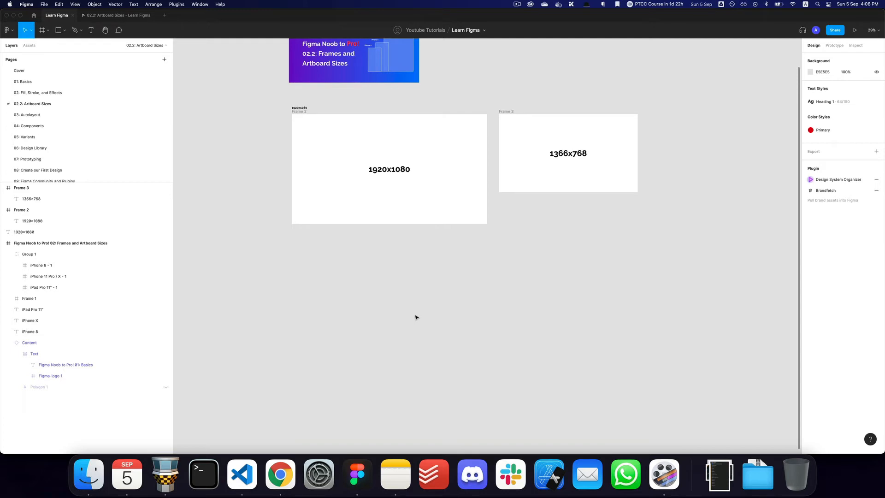
- Add an iPhone 8 (375x667) frame from the Frame tool's Phone presets
{"action": "left_click", "coordinate": [43, 30]}
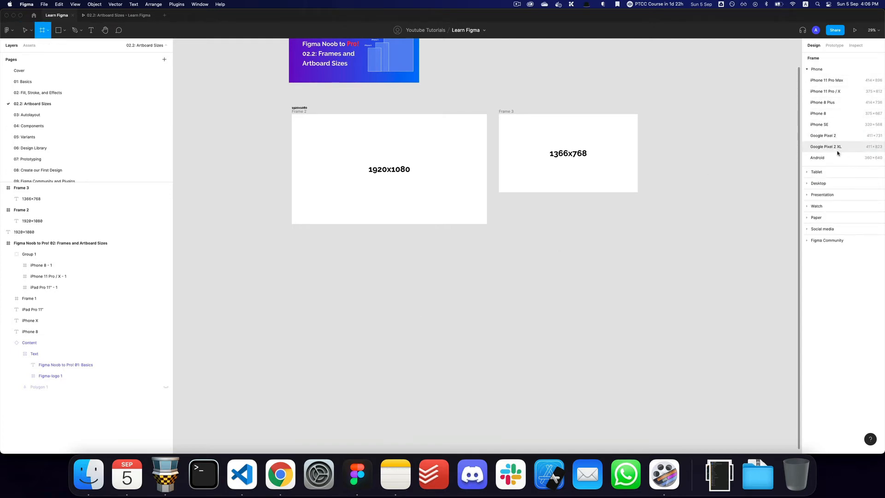
{"action": "mouse_move", "coordinate": [835, 152]}
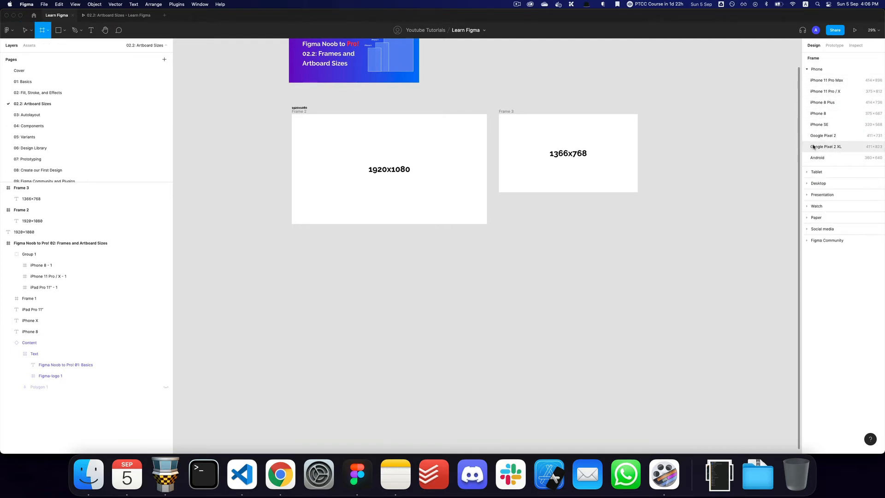
{"action": "mouse_move", "coordinate": [816, 157]}
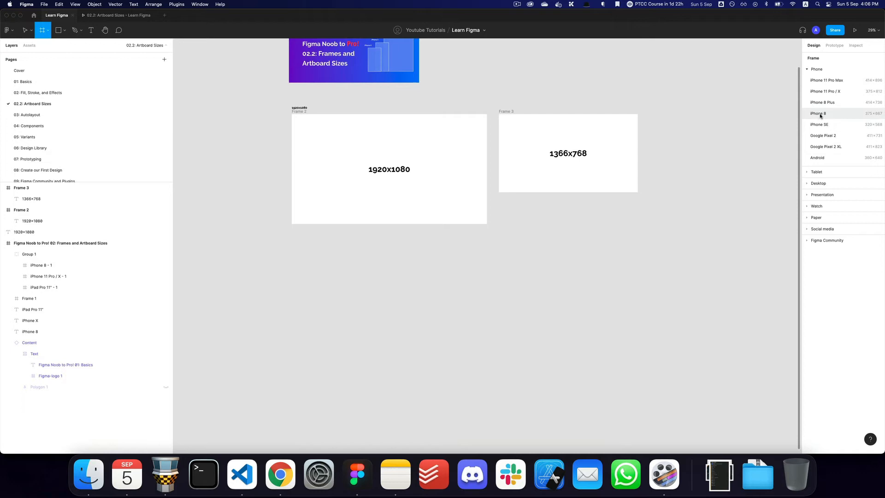
{"action": "left_click", "coordinate": [818, 113]}
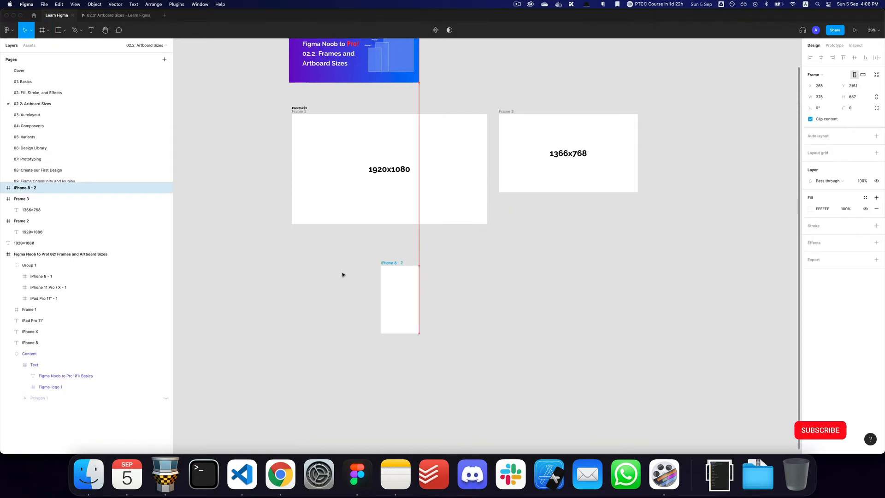
- Label the iPhone 8 frame 375 x 667, then return to the resolution stats in the browser
{"action": "key", "text": "cmd+v"}
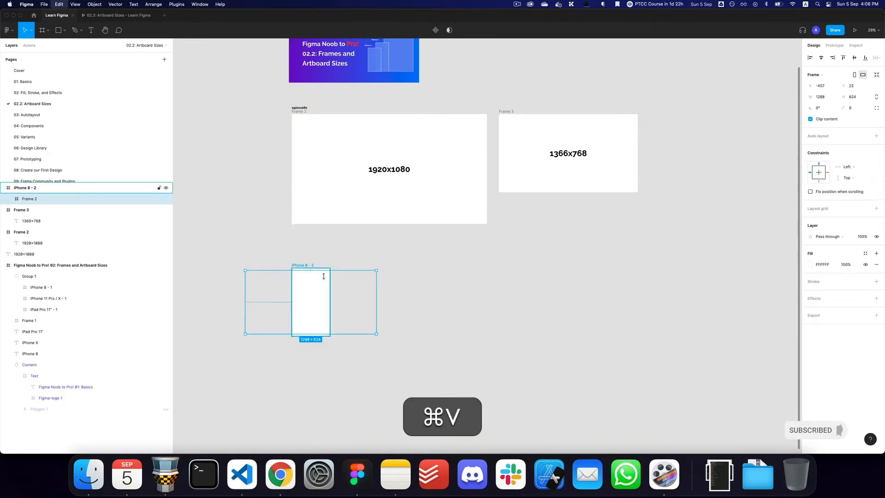
{"action": "key", "text": "cmd+c"}
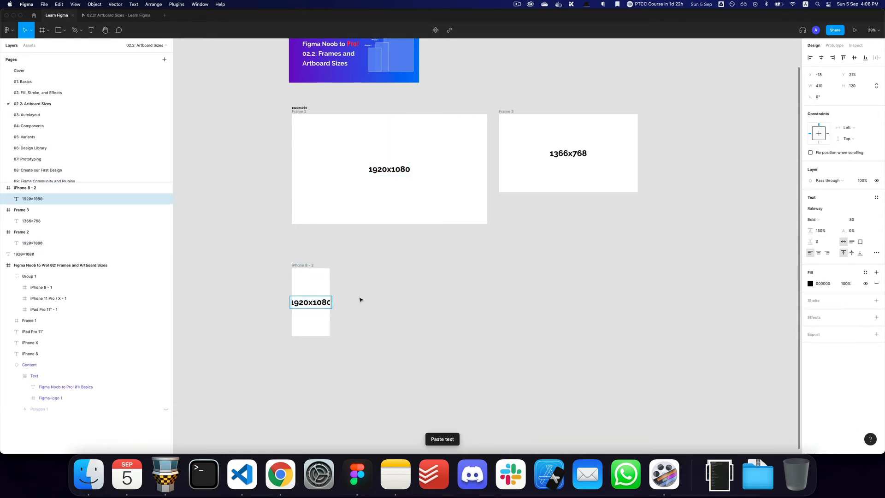
{"action": "key", "text": "alt+h"}
{"action": "type", "text": " x "}
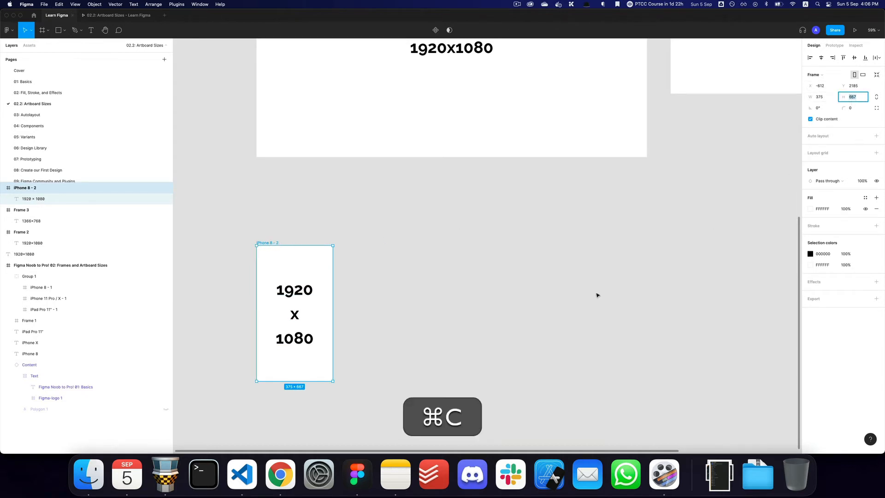
{"action": "type", "text": "33"}
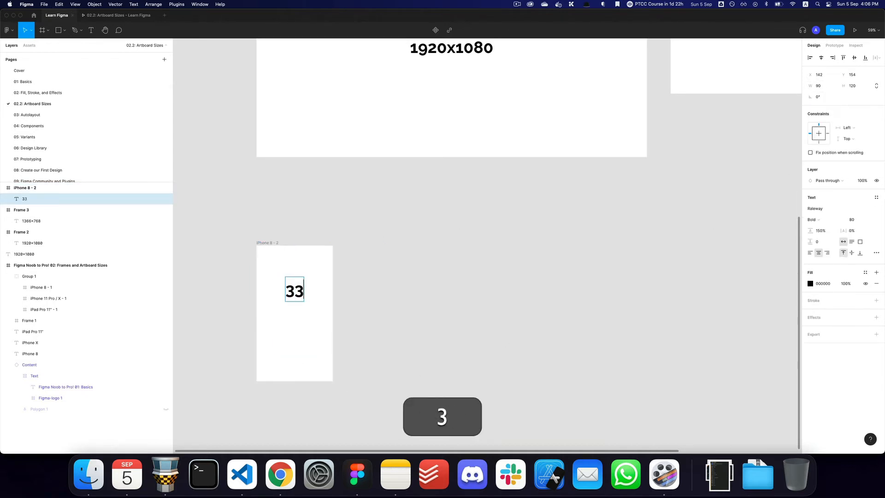
{"action": "type", "text": "375"}
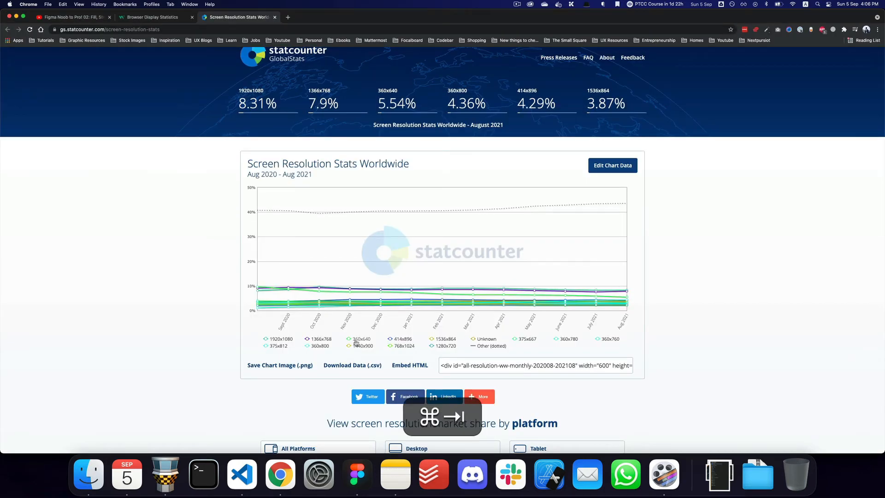
{"action": "key", "text": "cmd+tab"}
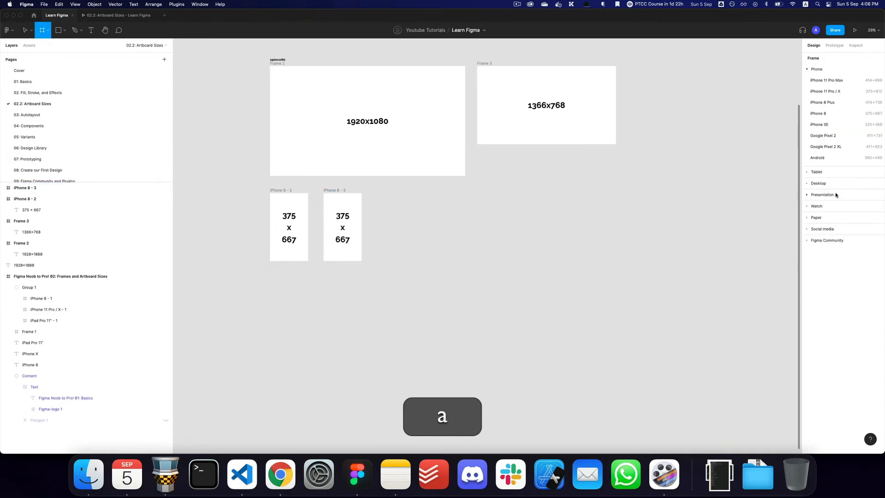
- Add an Android preset frame beside the iPhone 8 frames and select it for cutting
{"action": "left_click", "coordinate": [818, 158]}
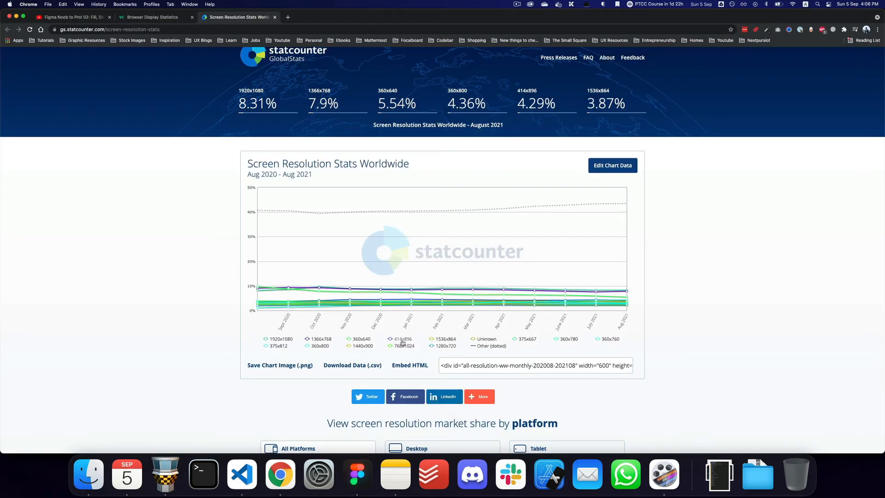
{"action": "left_click", "coordinate": [356, 474]}
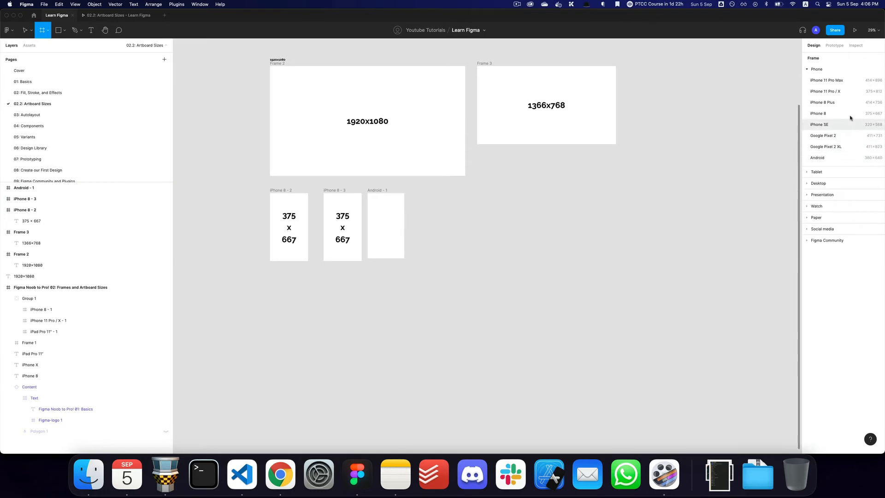
{"action": "mouse_move", "coordinate": [841, 80]}
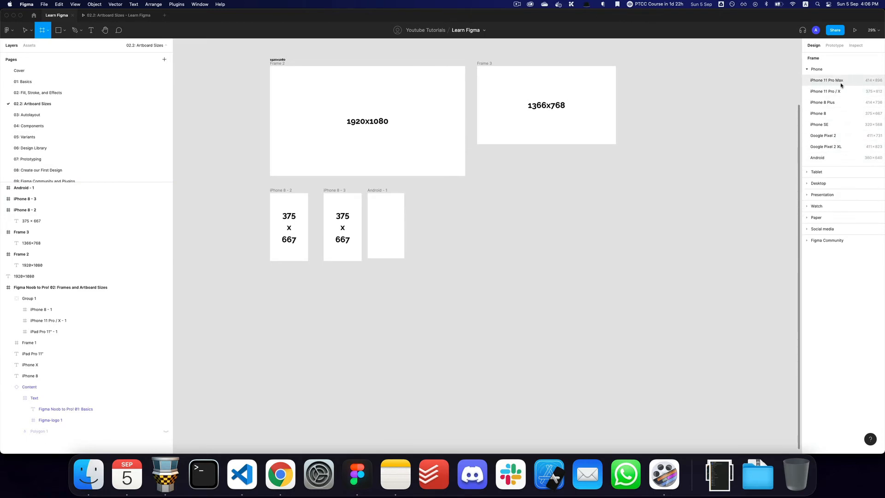
{"action": "mouse_move", "coordinate": [840, 91]}
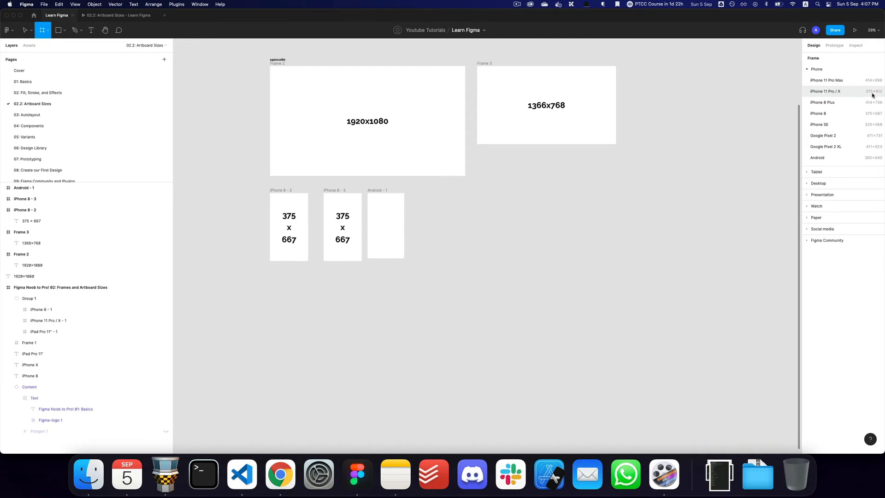
{"action": "mouse_move", "coordinate": [346, 209]}
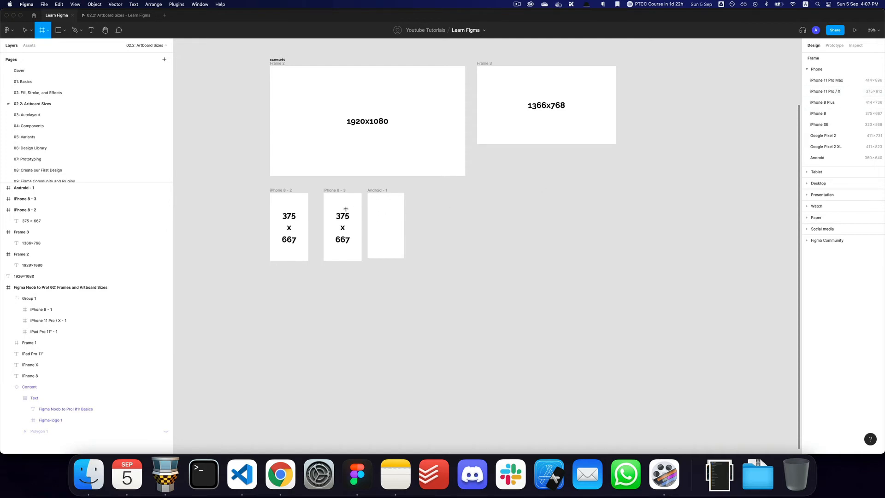
{"action": "left_click", "coordinate": [341, 226]}
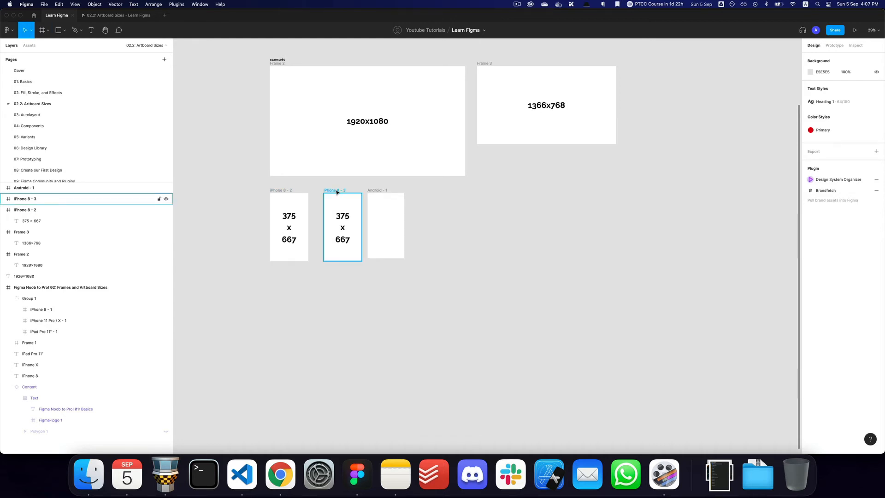
{"action": "left_click", "coordinate": [288, 227]}
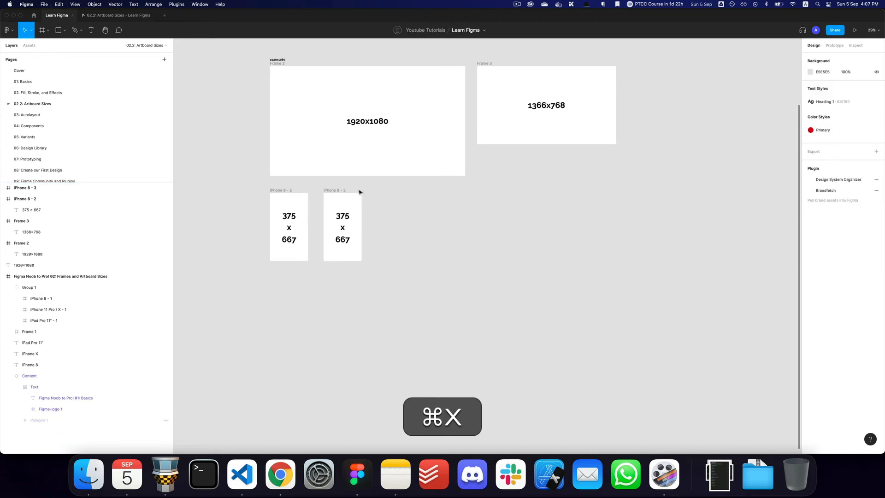
- Paste-replace the second iPhone 8 frame with the Android frame labelled 360 x 640
{"action": "left_click", "coordinate": [335, 226]}
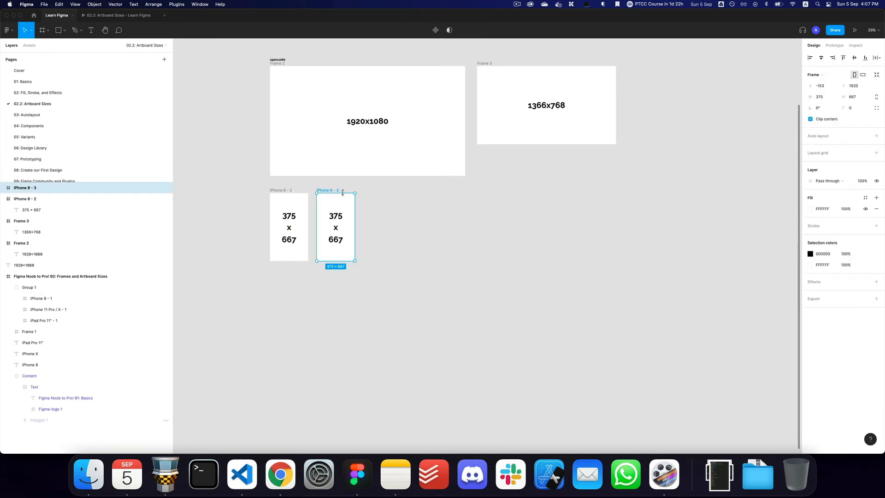
{"action": "key", "text": "cmd+x"}
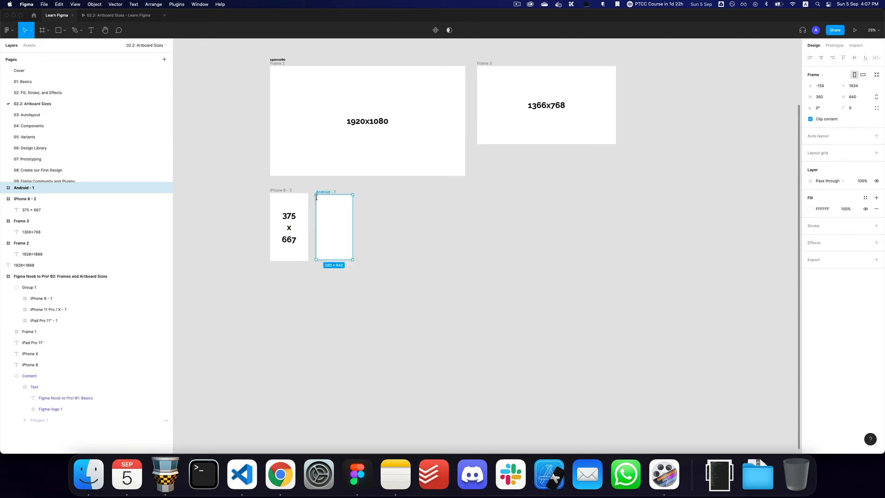
{"action": "key", "text": "cmd+v"}
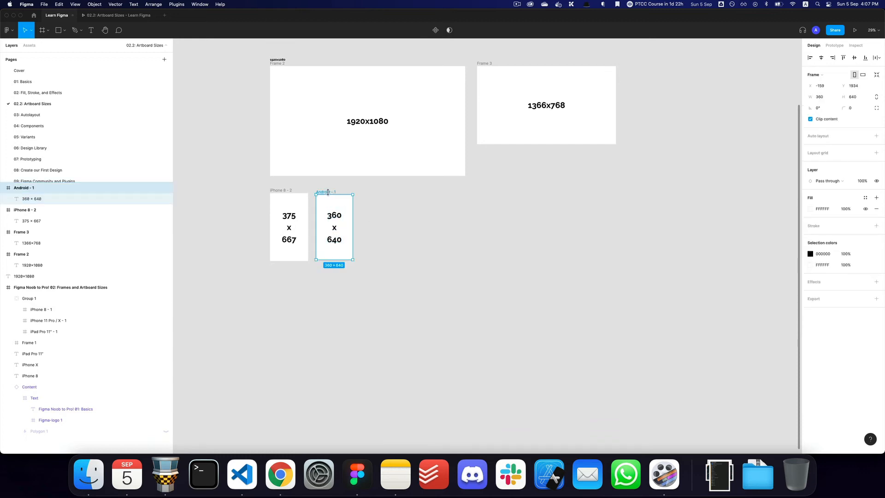
{"action": "left_click", "coordinate": [423, 213]}
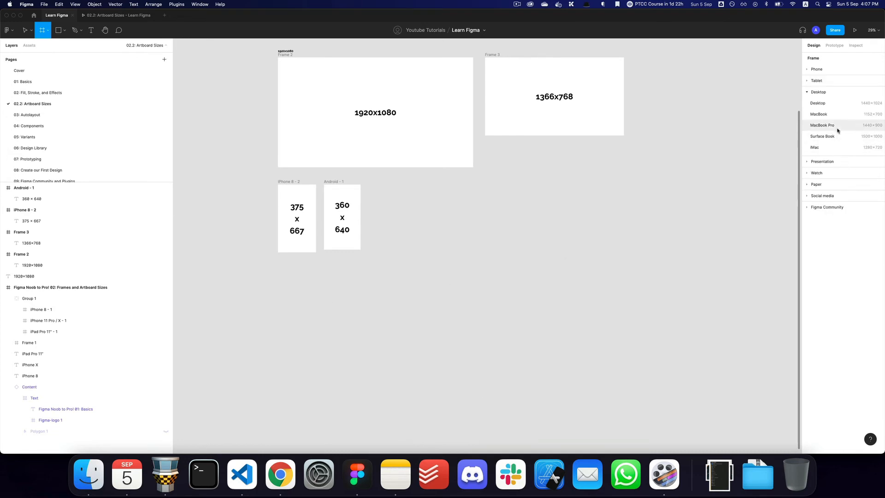
{"action": "mouse_move", "coordinate": [829, 102]}
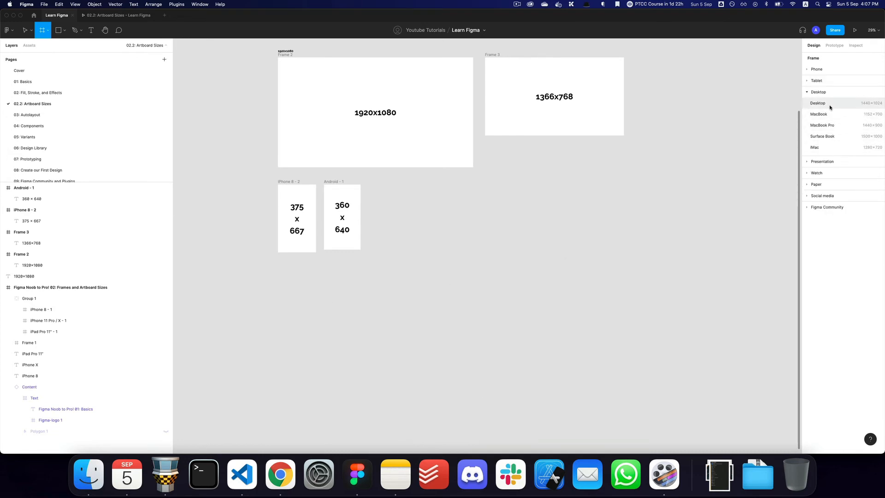
- Add two Desktop-preset frames below the phones and label the first 1440x1024
{"action": "left_click", "coordinate": [818, 103]}
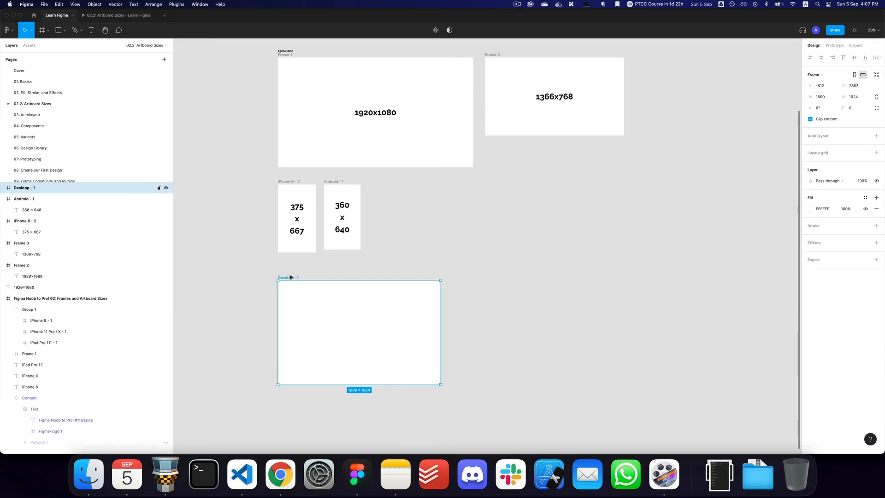
{"action": "key", "text": "shift+cmd+z"}
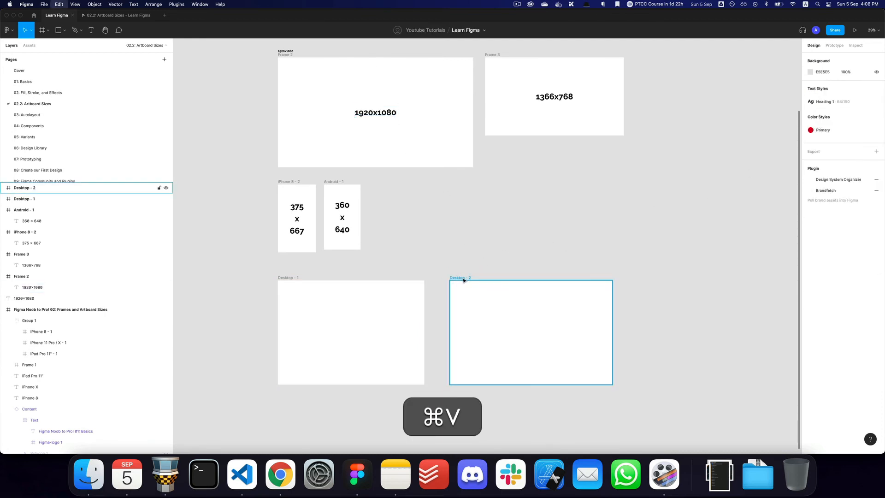
{"action": "left_click", "coordinate": [530, 330]}
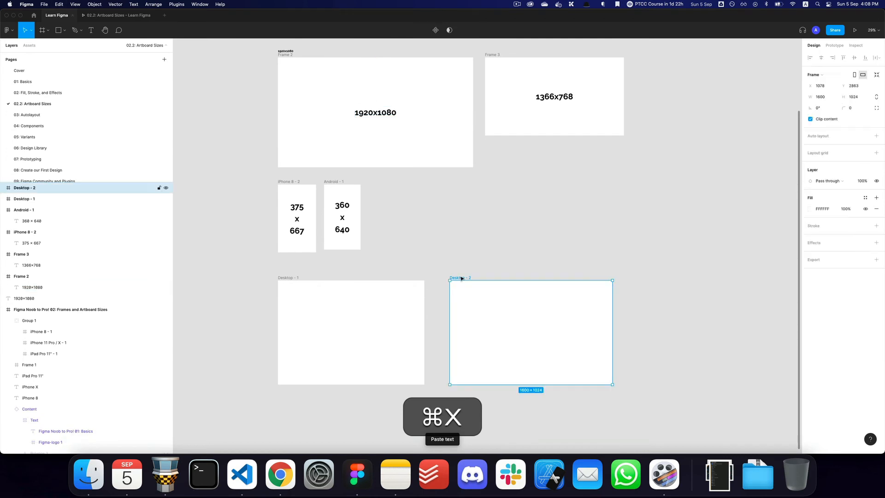
{"action": "key", "text": "cmd+v"}
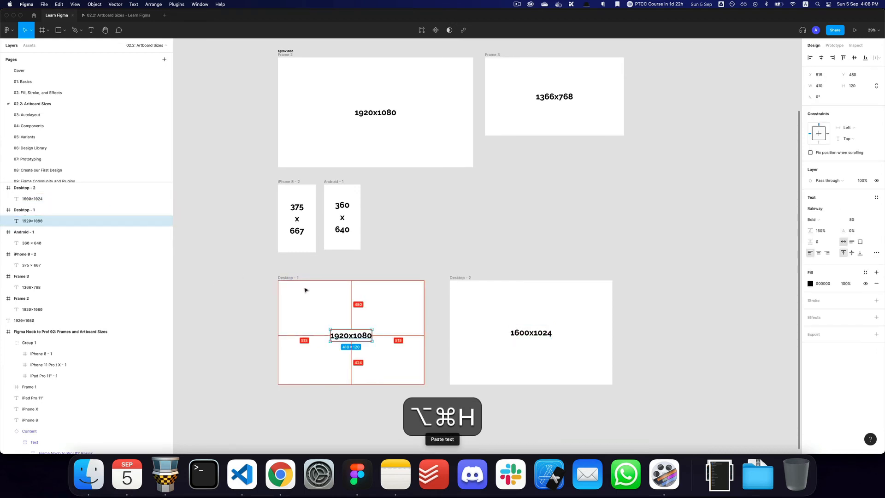
{"action": "type", "text": "1440"}
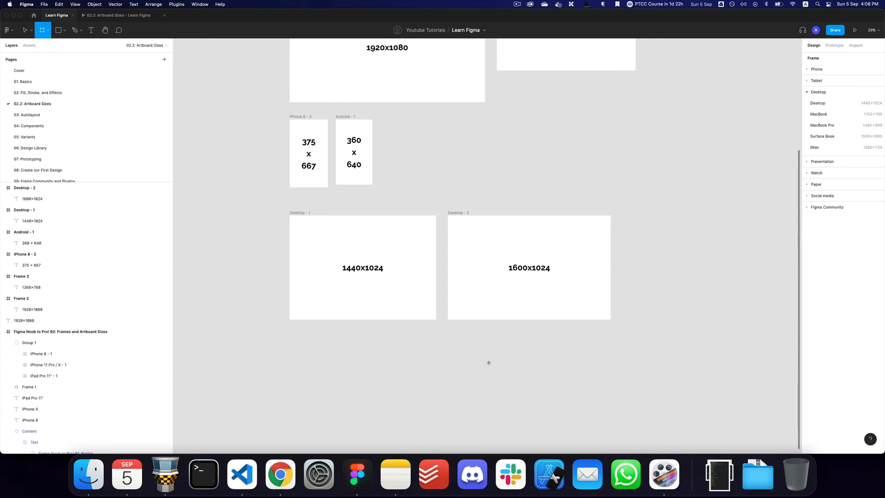
- Add a 375x812 iPhone 11 Pro / X frame beneath the desktops and show the Prototype settings
{"action": "left_click", "coordinate": [815, 69]}
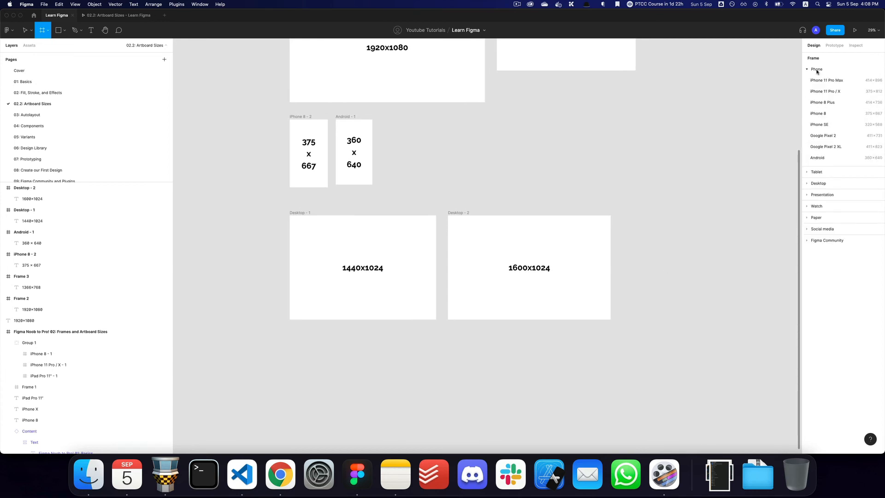
{"action": "mouse_move", "coordinate": [825, 91]}
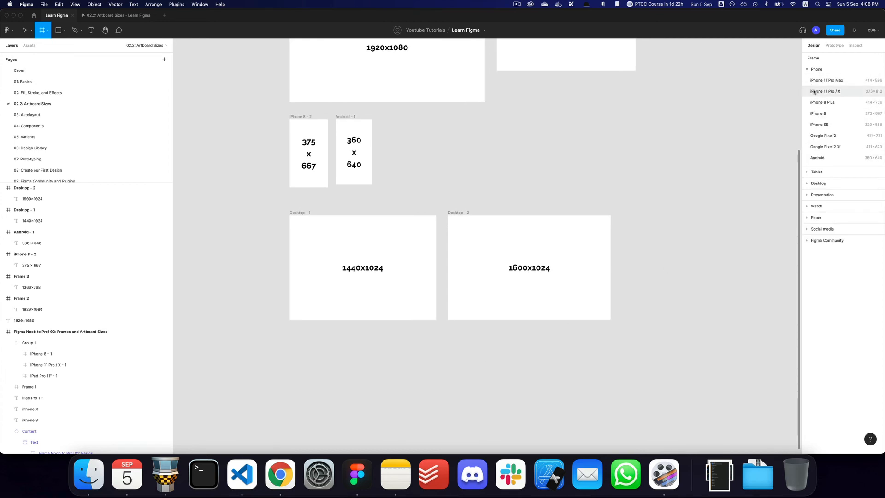
{"action": "left_click", "coordinate": [826, 91]}
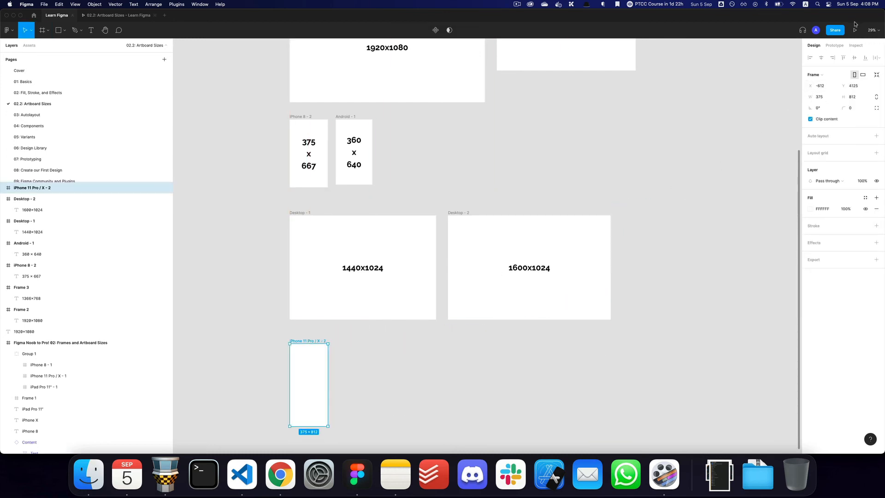
{"action": "left_click", "coordinate": [834, 30]}
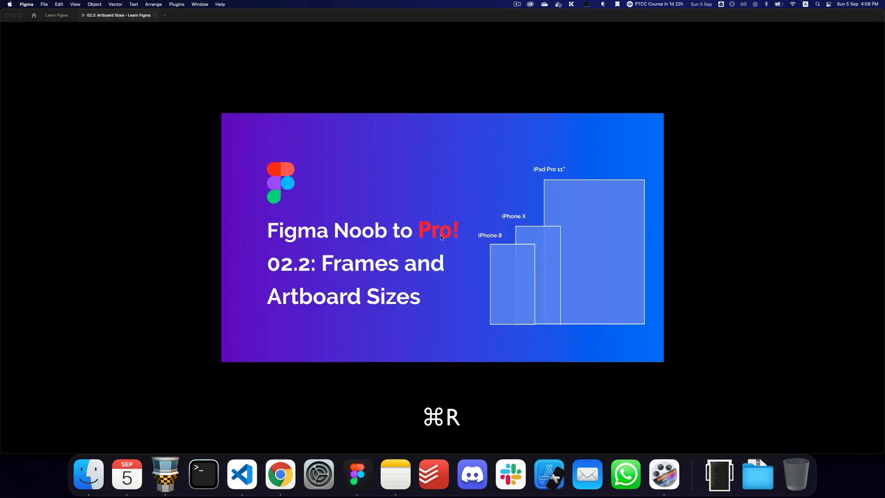
{"action": "key", "text": "cmd+r"}
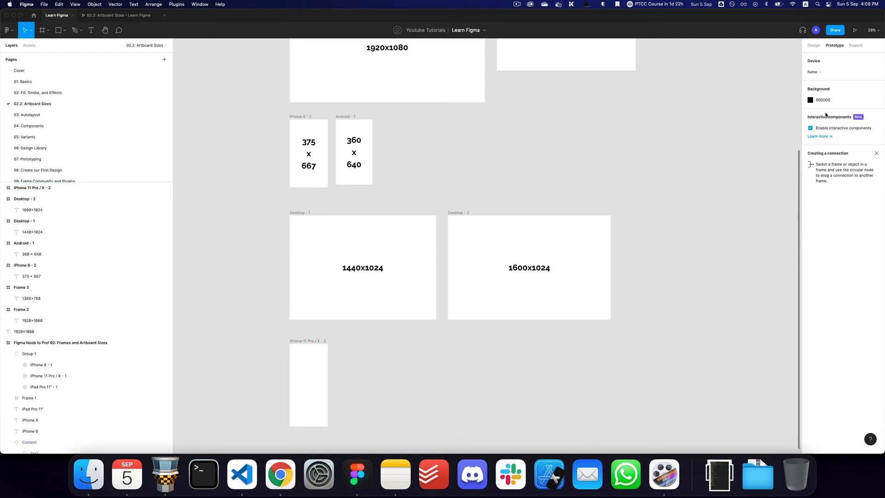
- Set the prototype Device to iPhone 11 Pro so the frame previews inside the mockup
{"action": "left_click", "coordinate": [812, 72]}
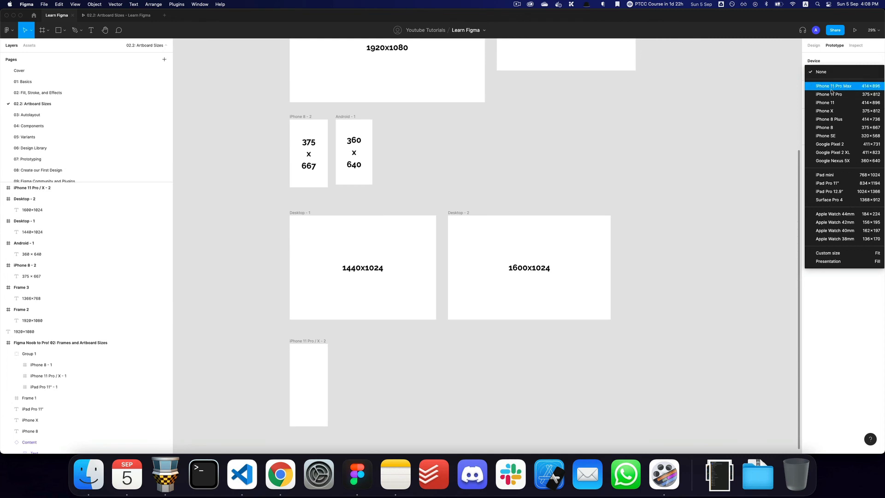
{"action": "left_click", "coordinate": [830, 94]}
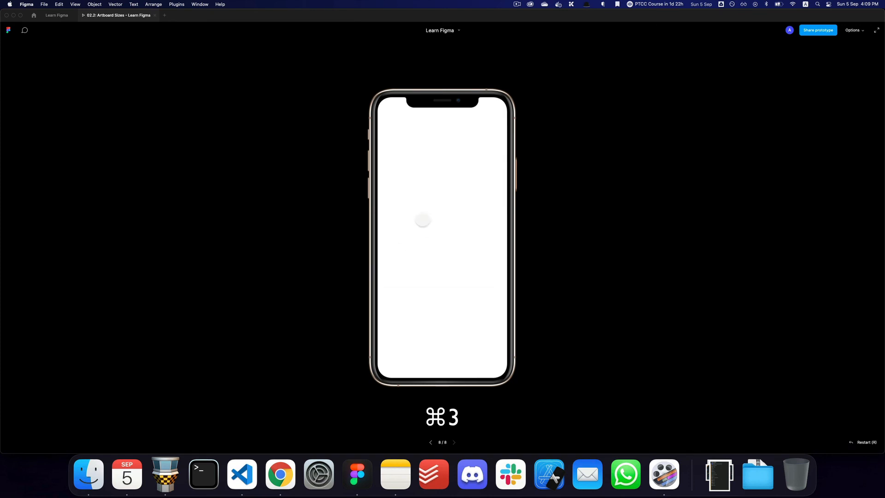
- Leave the presentation, reset the prototype Device to None and scroll back to the frames
{"action": "key", "text": "cmd+2"}
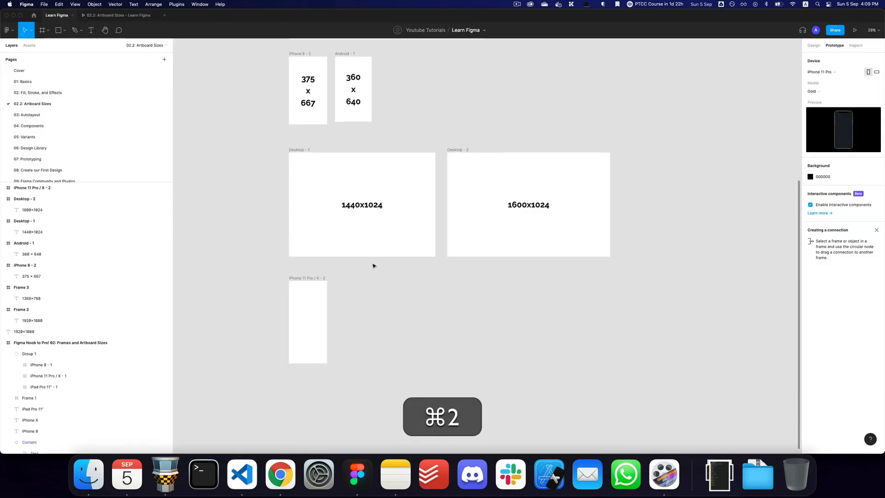
{"action": "key", "text": "cmd+3"}
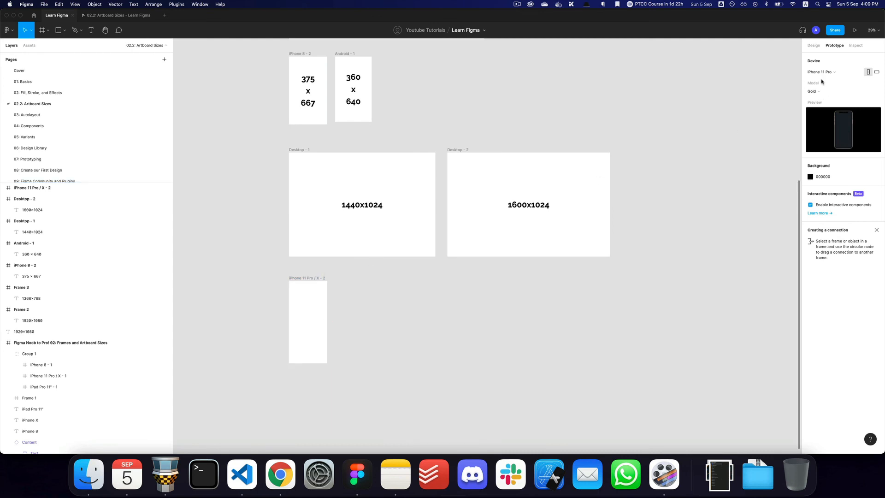
{"action": "left_click", "coordinate": [821, 72]}
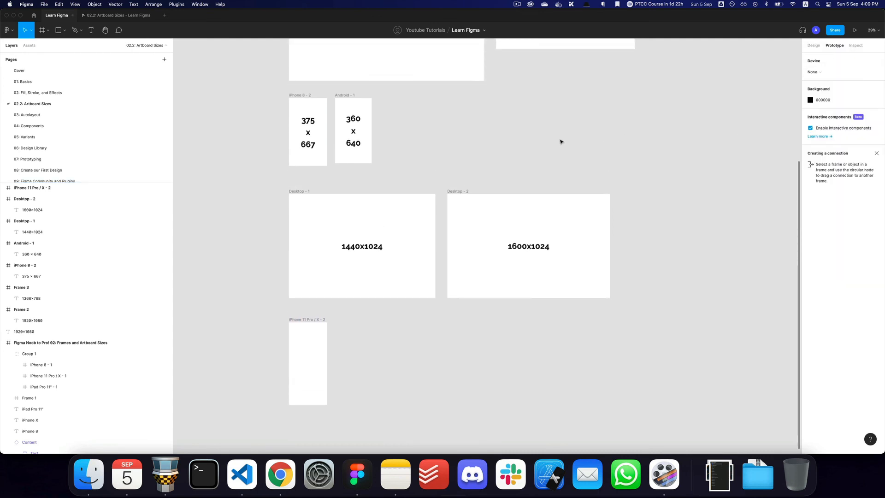
{"action": "scroll", "scroll_direction": "up", "scroll_amount": 3}
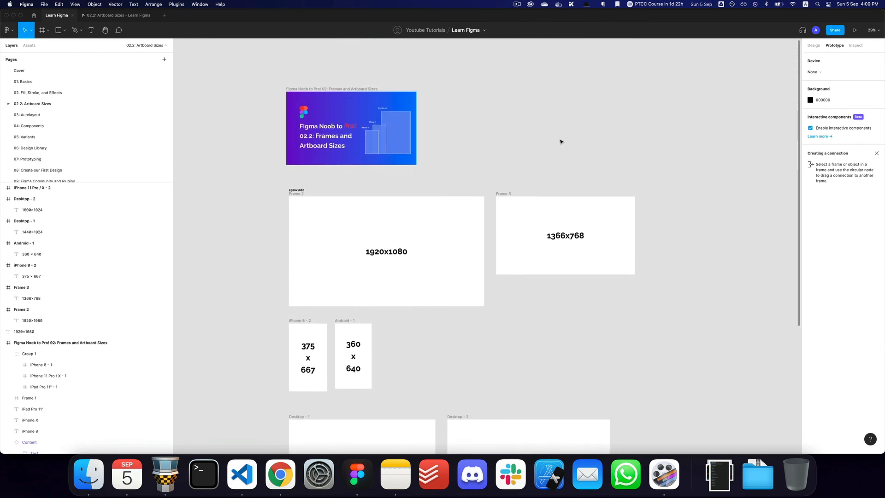
{"action": "scroll", "scroll_direction": "down", "scroll_amount": 3}
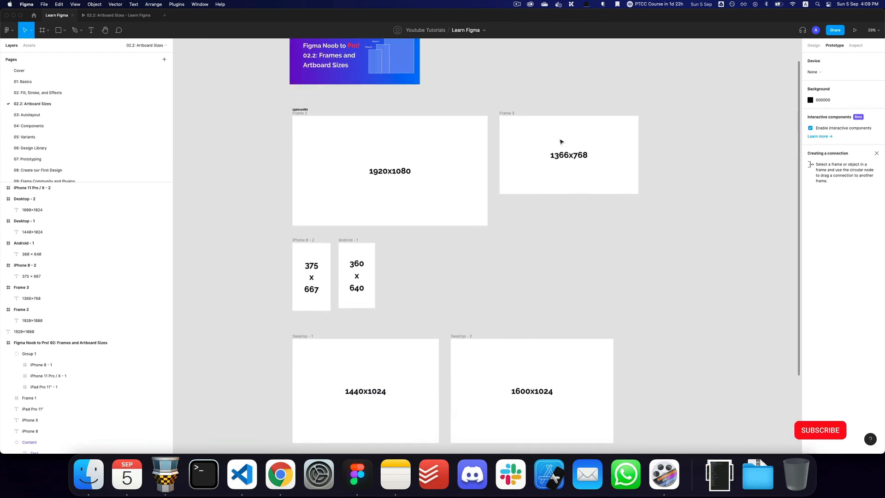